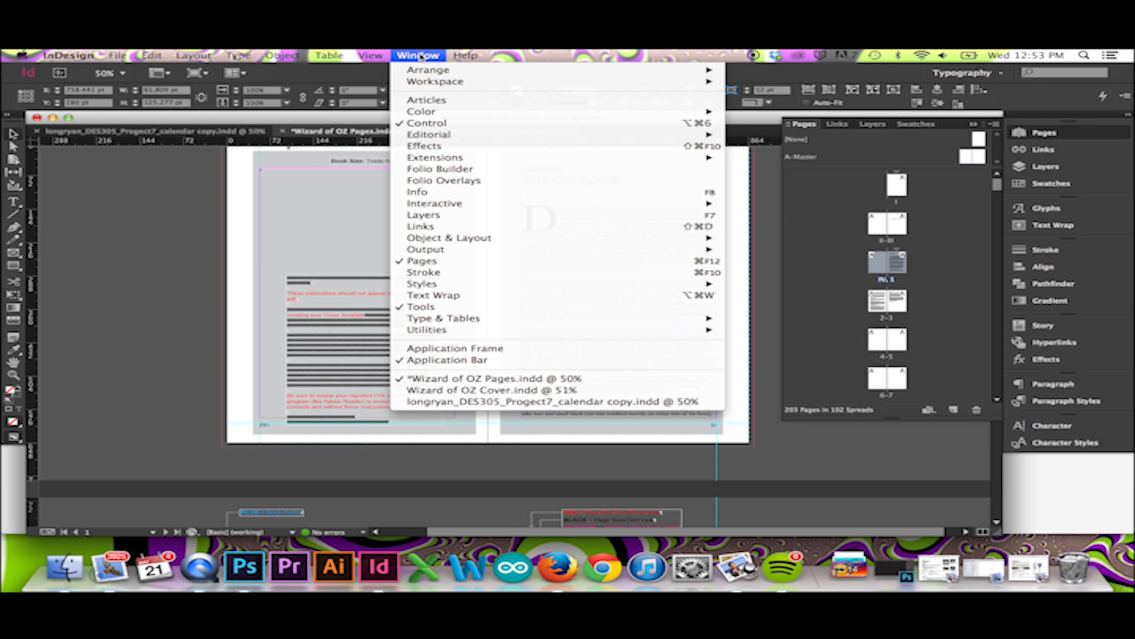
{"action": "mouse_move", "coordinate": [433, 203]}
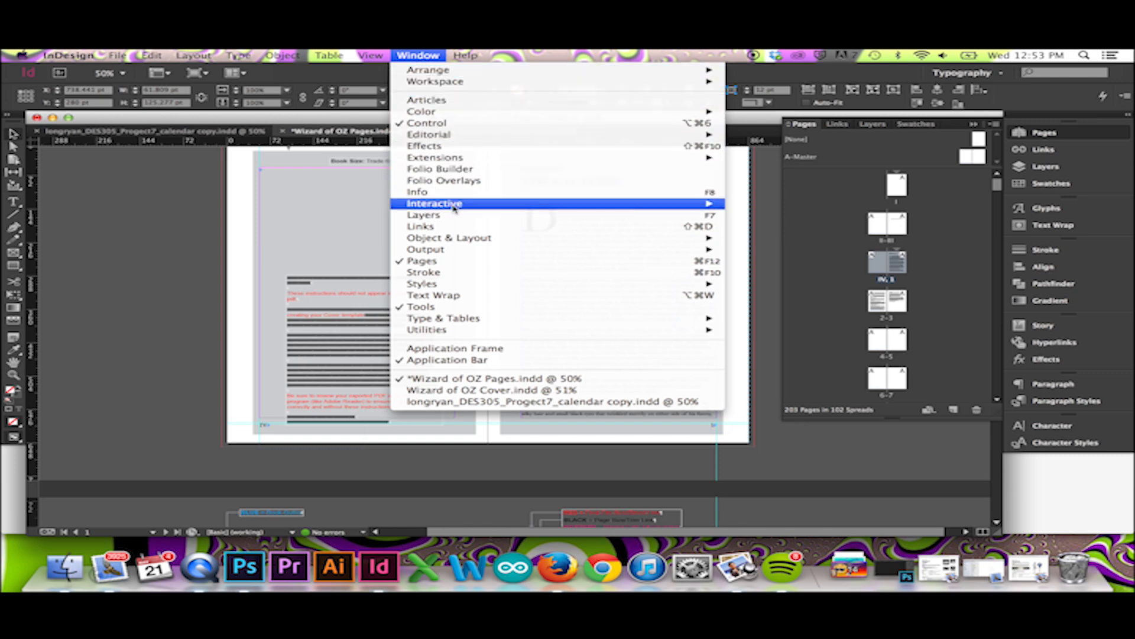
{"action": "mouse_move", "coordinate": [422, 282]}
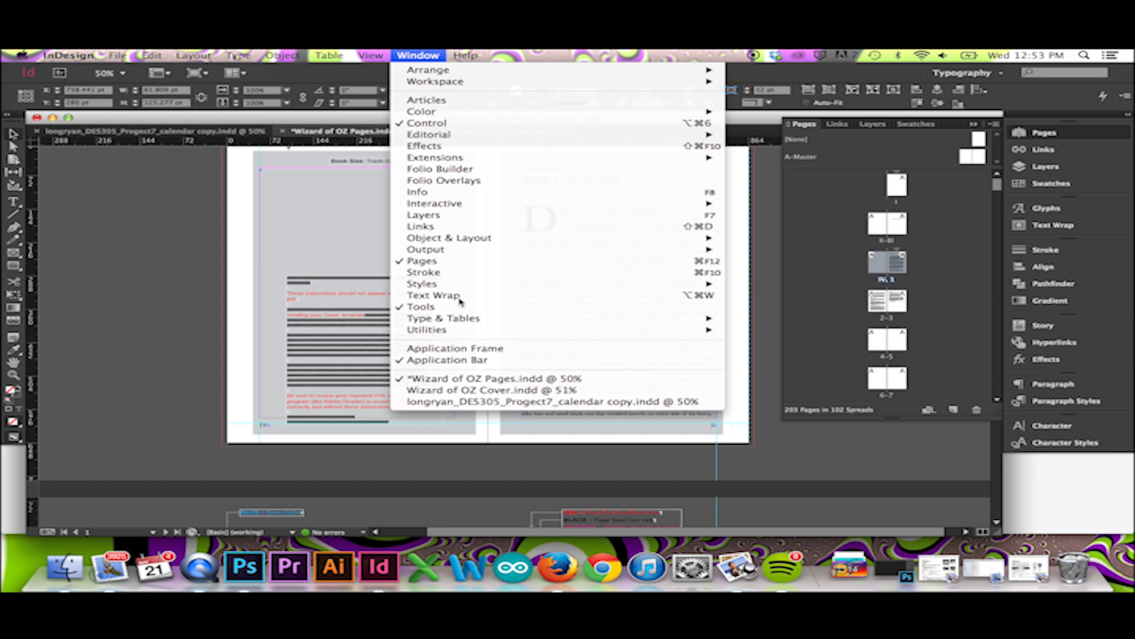
Step: Wrap the Cyclone chapter text around the scarecrow shape using Detect Edges contour
{"action": "left_click", "coordinate": [434, 294]}
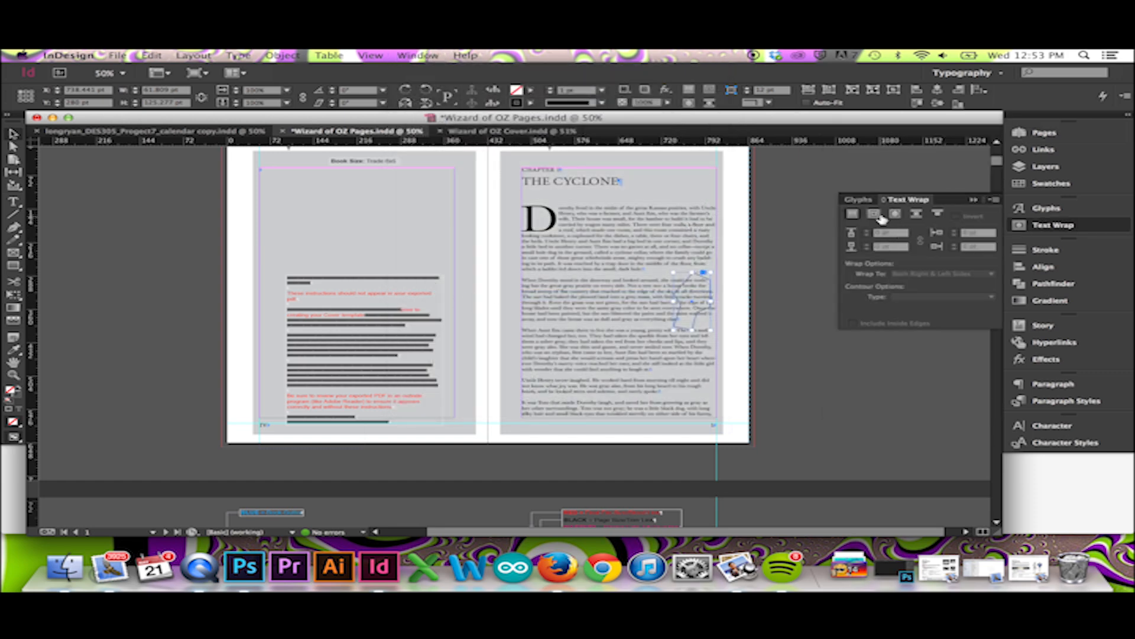
{"action": "left_click", "coordinate": [873, 214]}
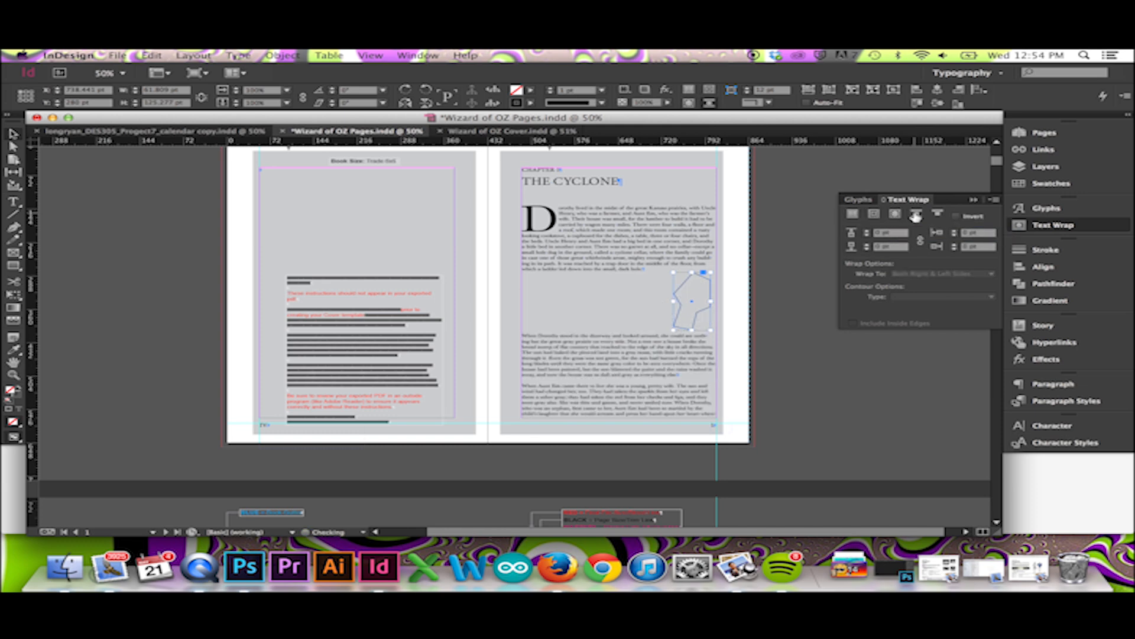
{"action": "left_click", "coordinate": [895, 214]}
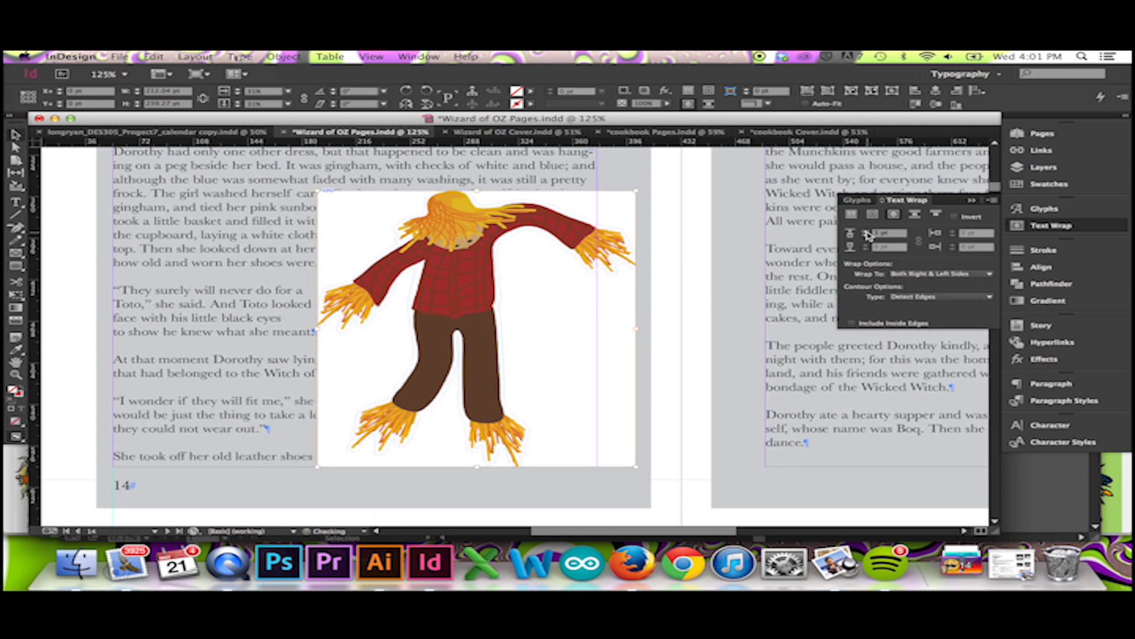
Step: Send the scarecrow illustration to the back so page 14 text flows around it
{"action": "right_click", "coordinate": [474, 330]}
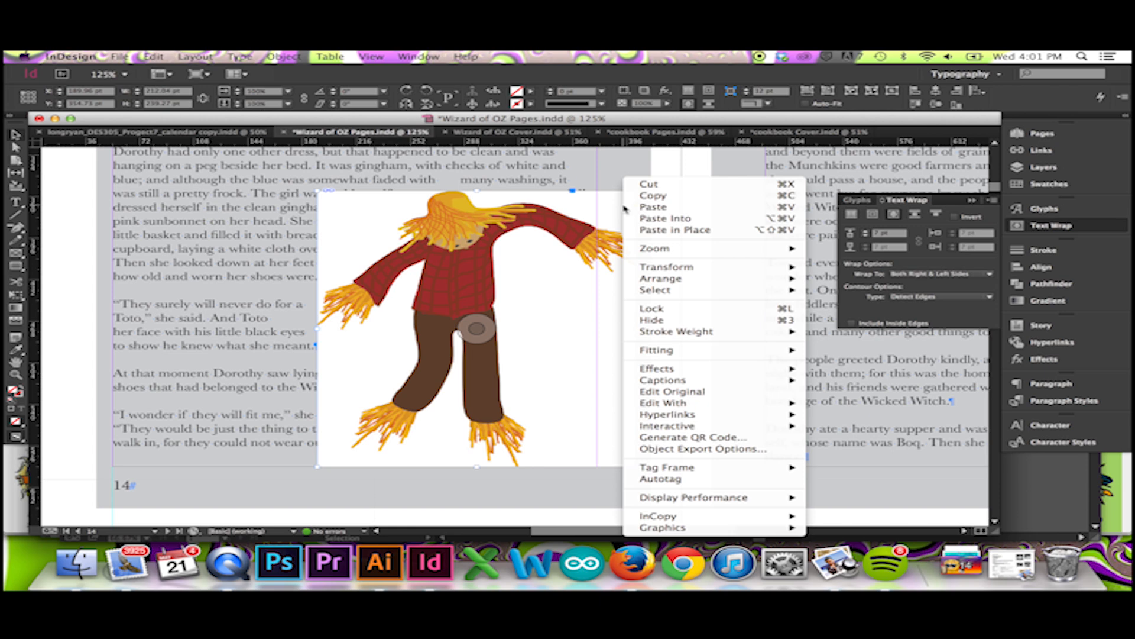
{"action": "mouse_move", "coordinate": [660, 278]}
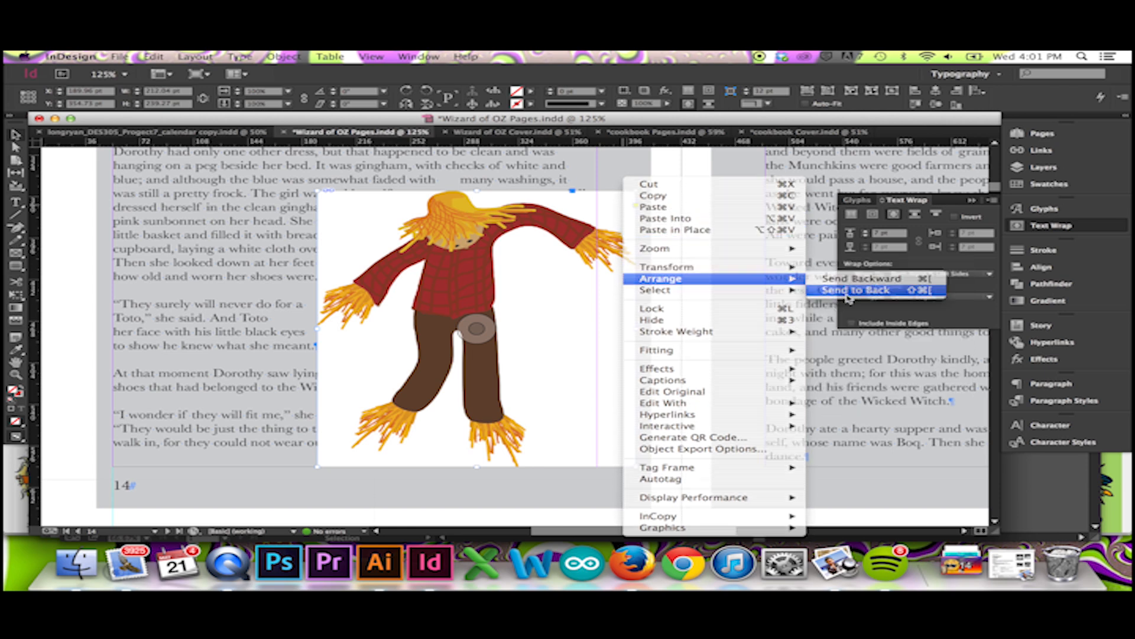
{"action": "left_click", "coordinate": [854, 289]}
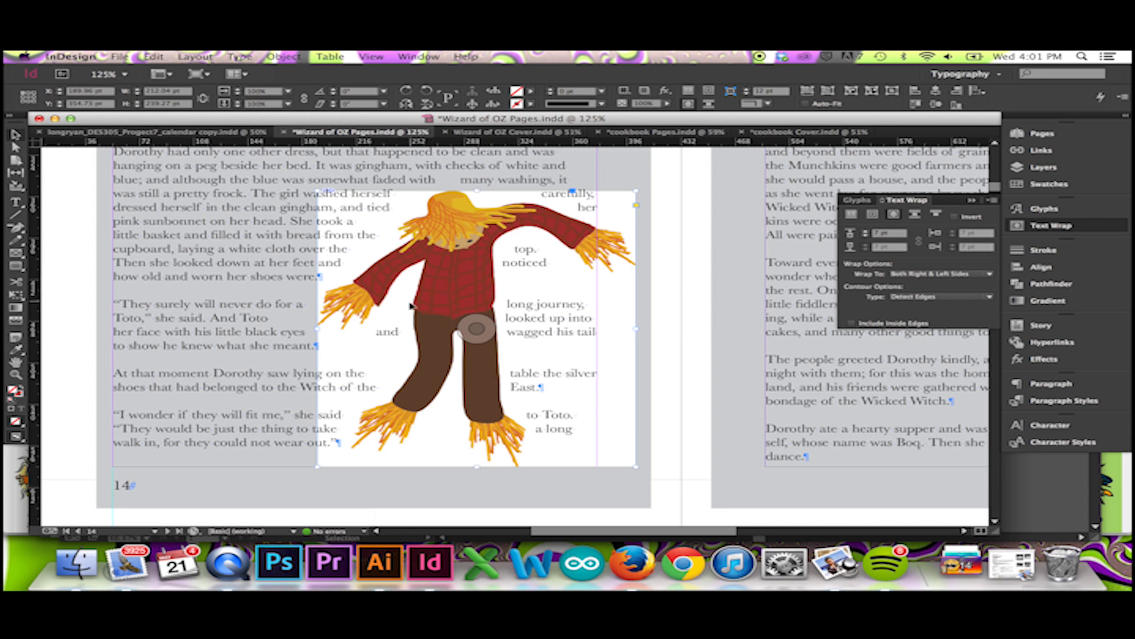
{"action": "mouse_move", "coordinate": [616, 316]}
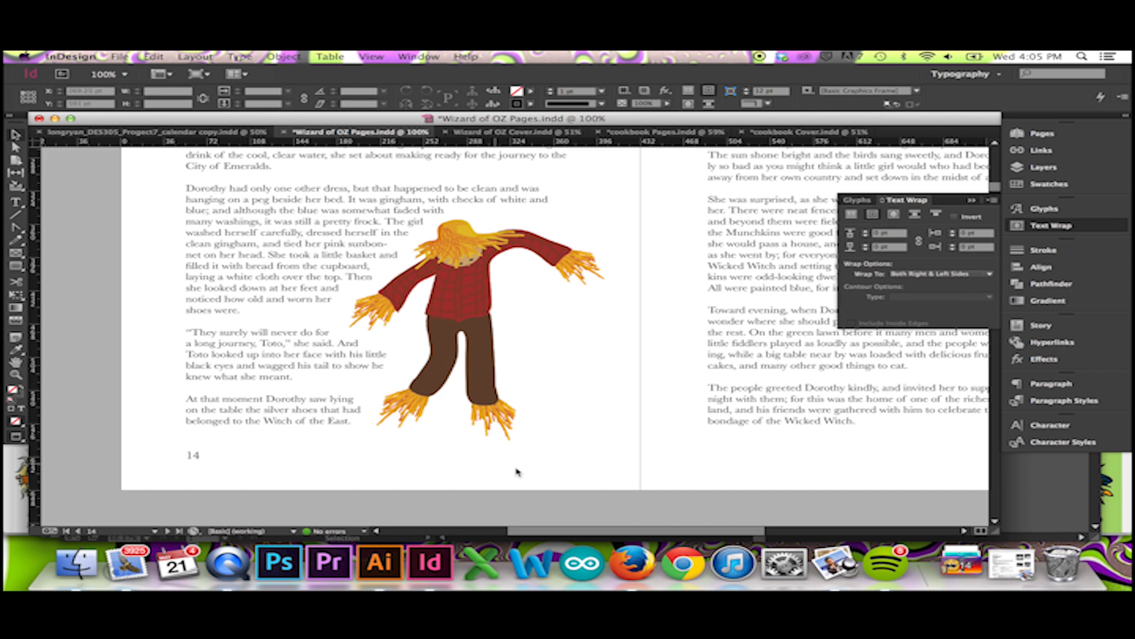
{"action": "mouse_move", "coordinate": [580, 479]}
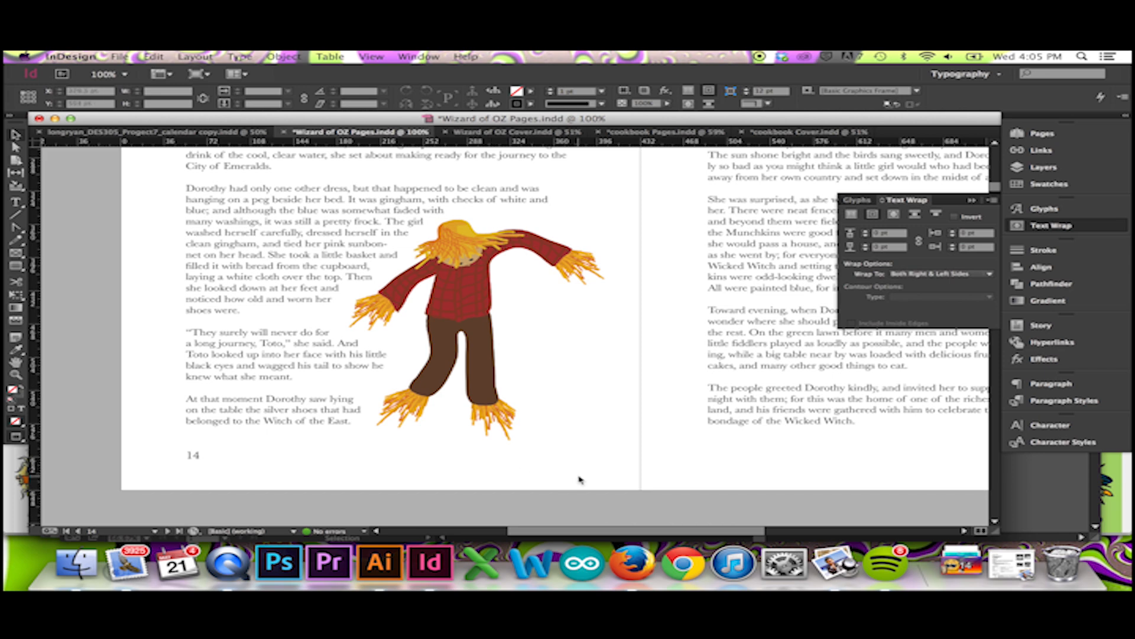
{"action": "mouse_move", "coordinate": [615, 362]}
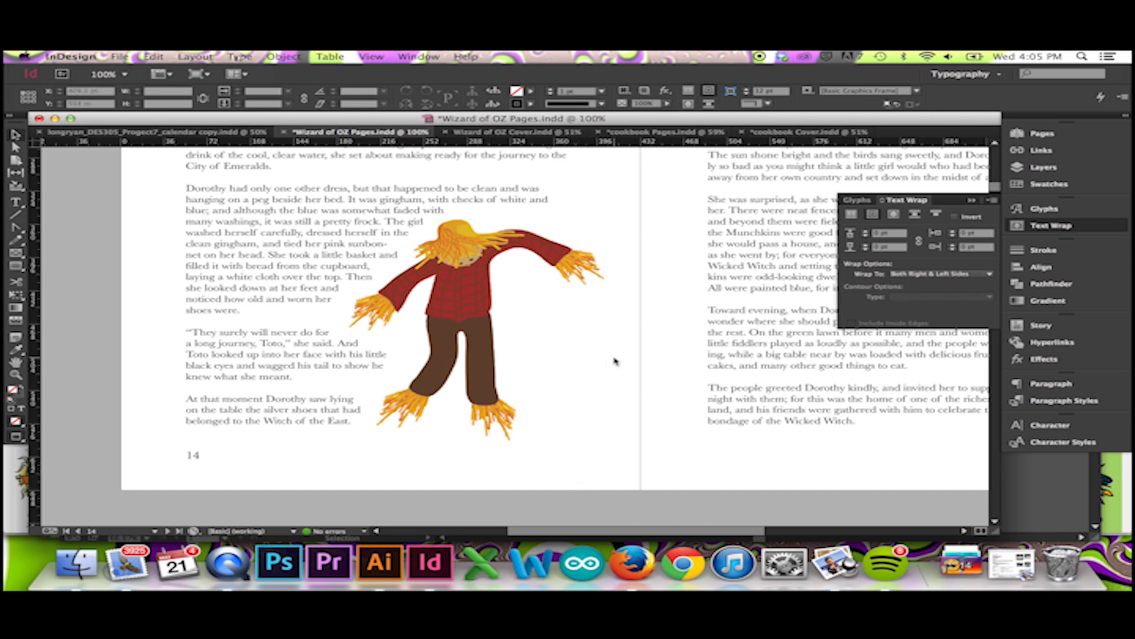